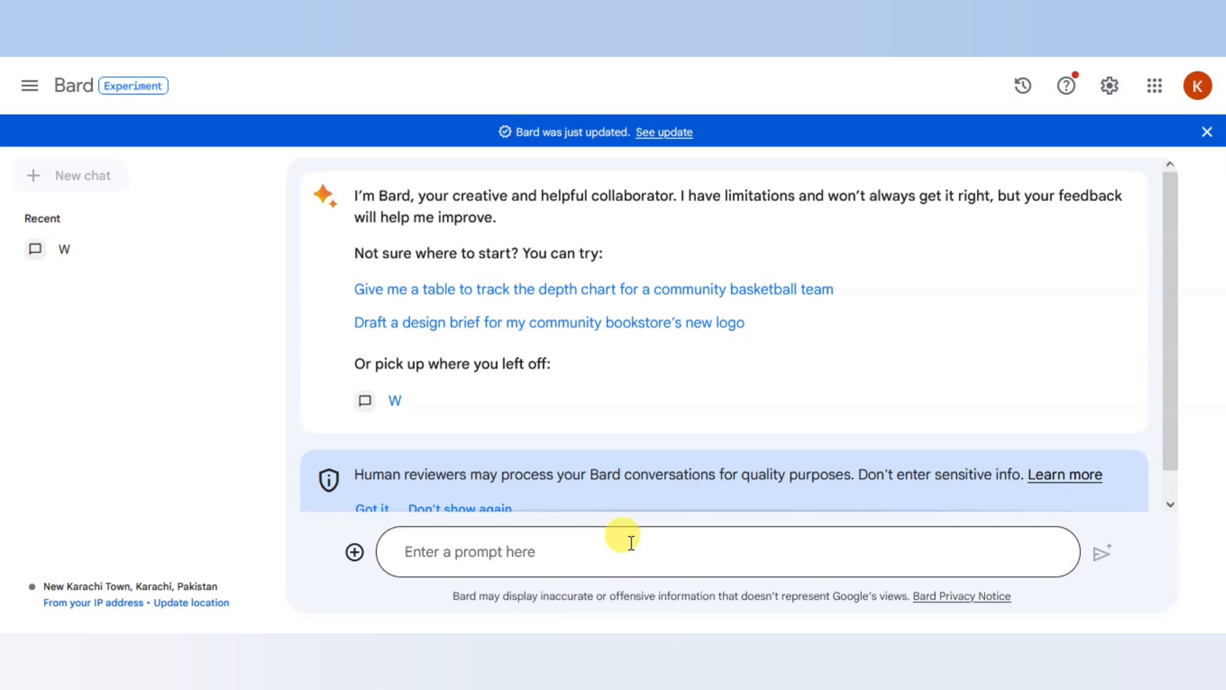
{"action": "mouse_move", "coordinate": [600, 556]}
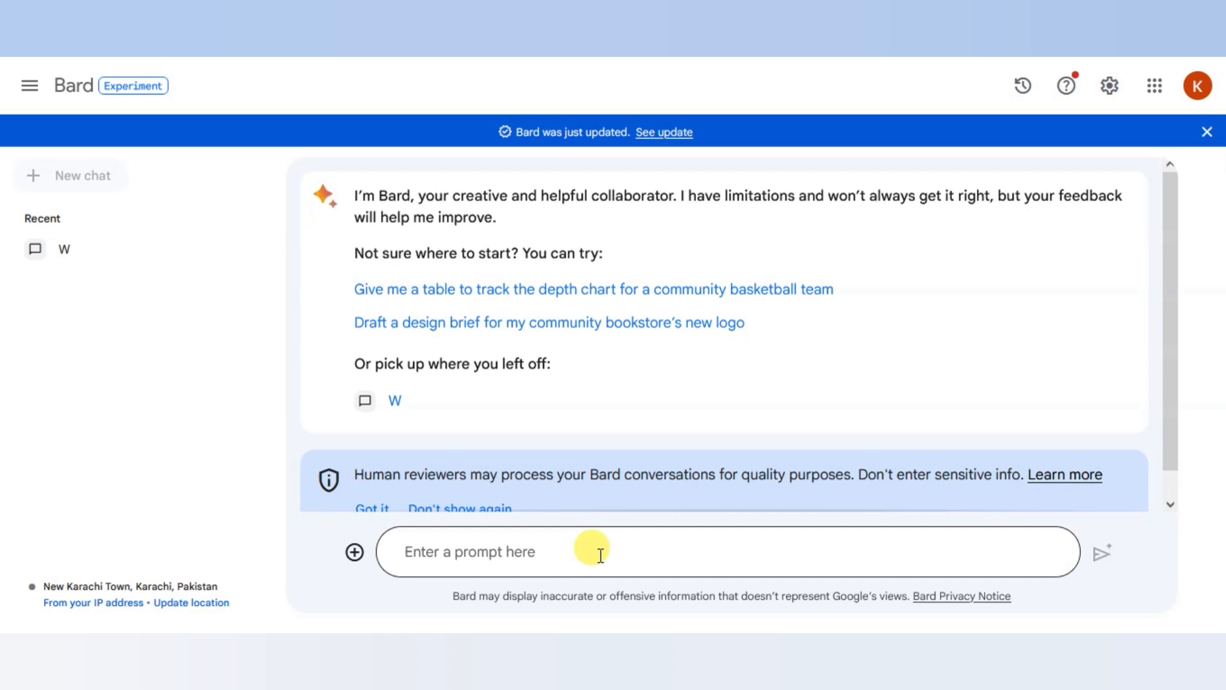
Step: Send the prompt 'tell me about the city of lights' to Bard
{"action": "left_click", "coordinate": [594, 552]}
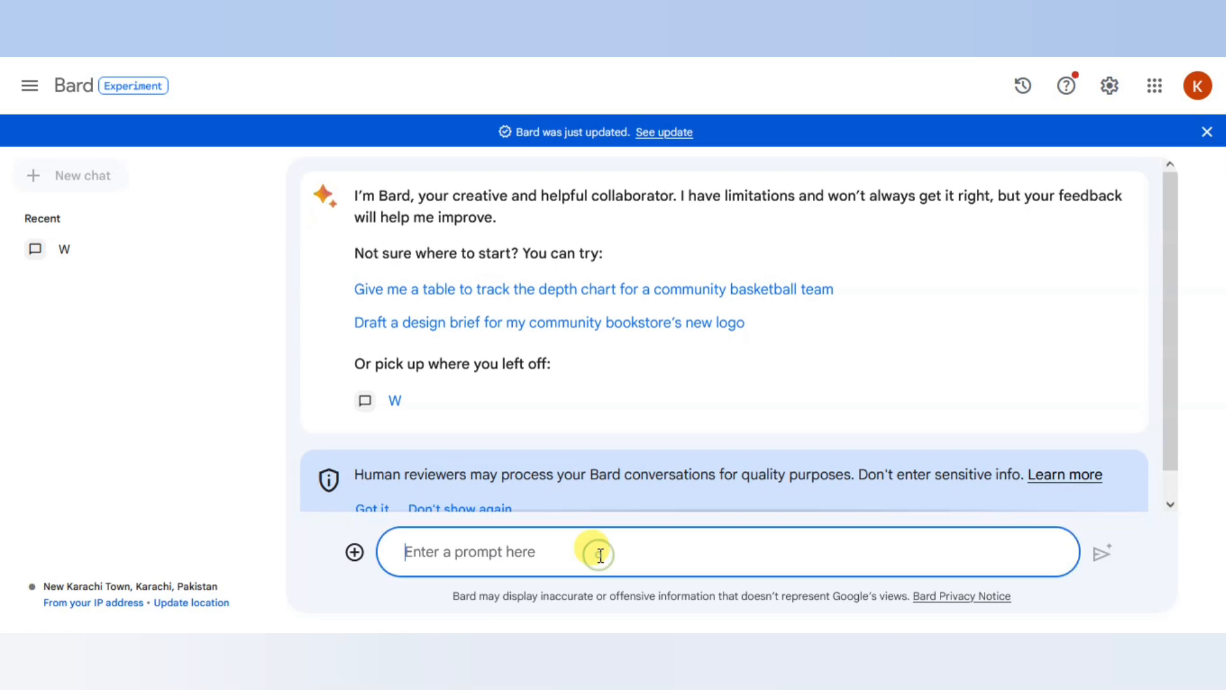
{"action": "type", "text": "tell m"}
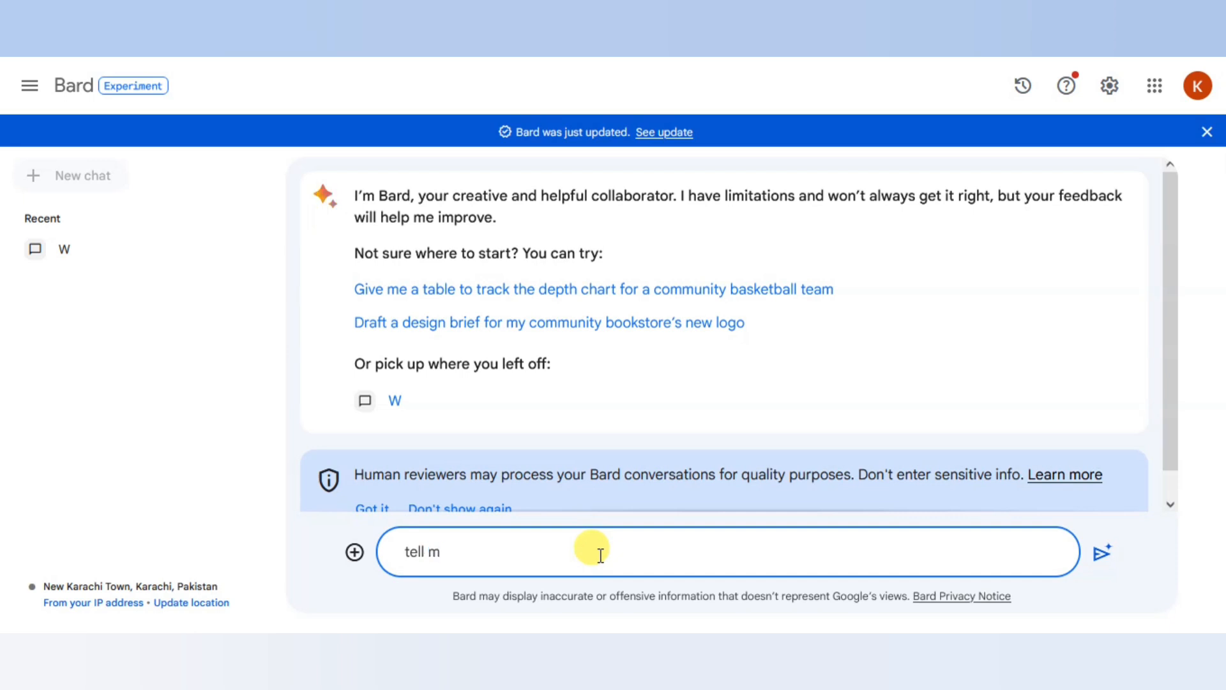
{"action": "type", "text": "e abou"}
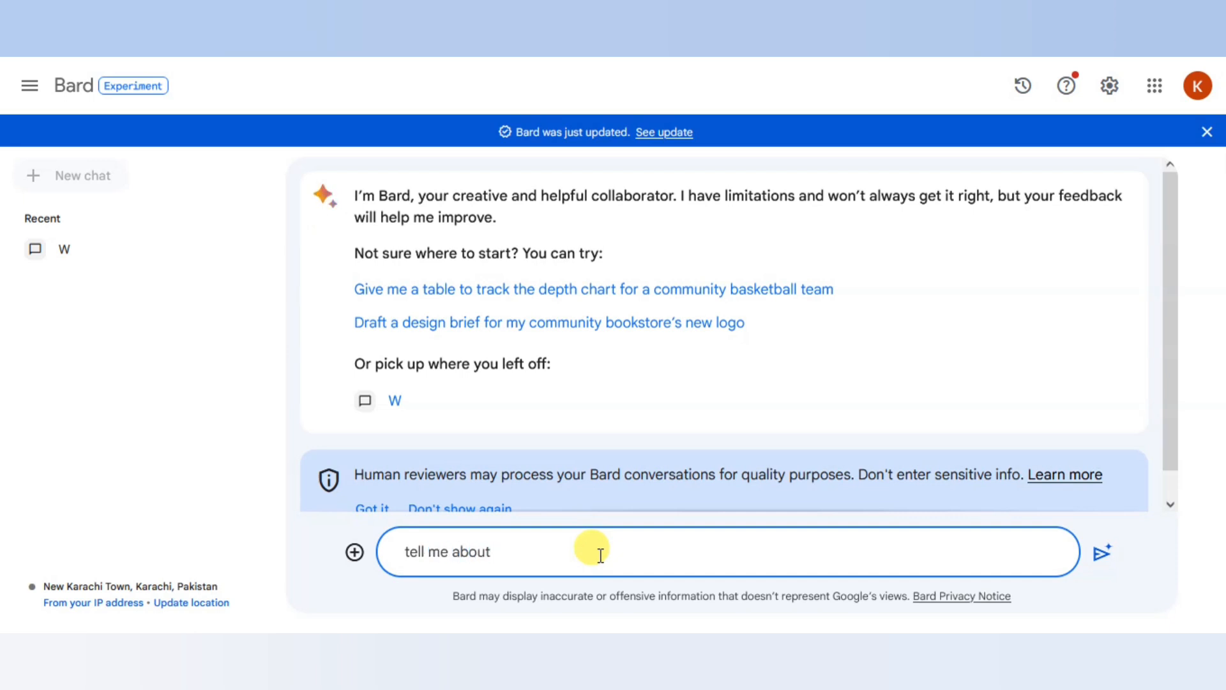
{"action": "type", "text": "the"}
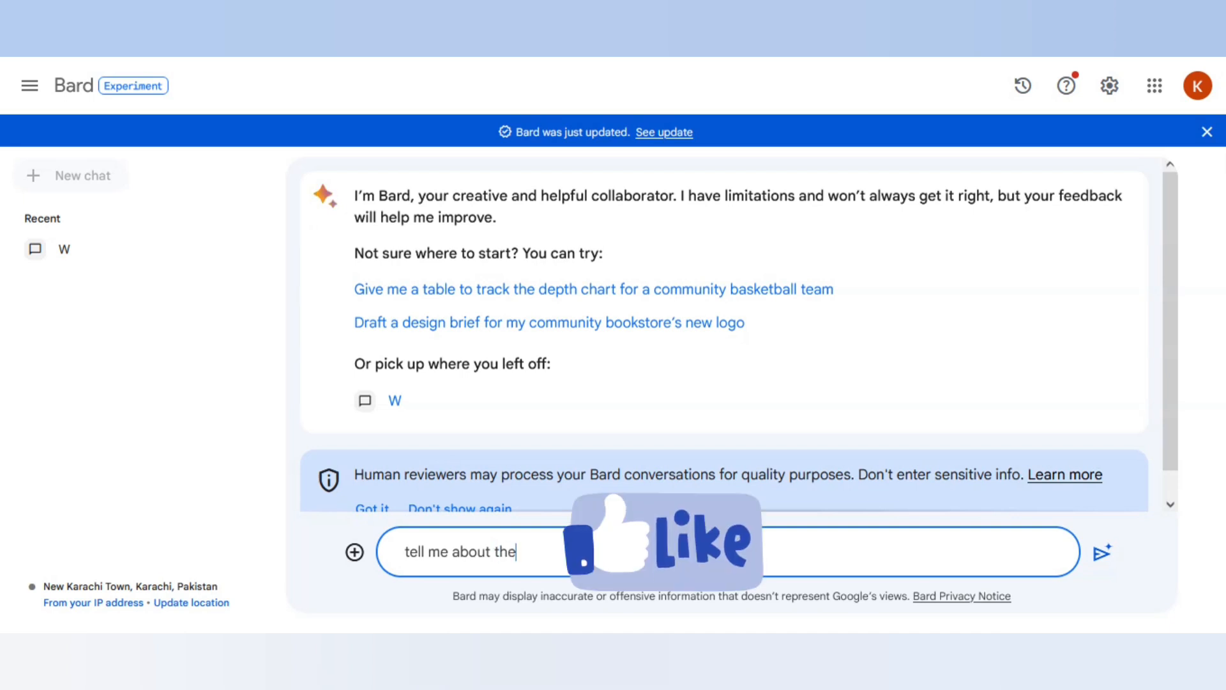
{"action": "type", "text": "city of light"}
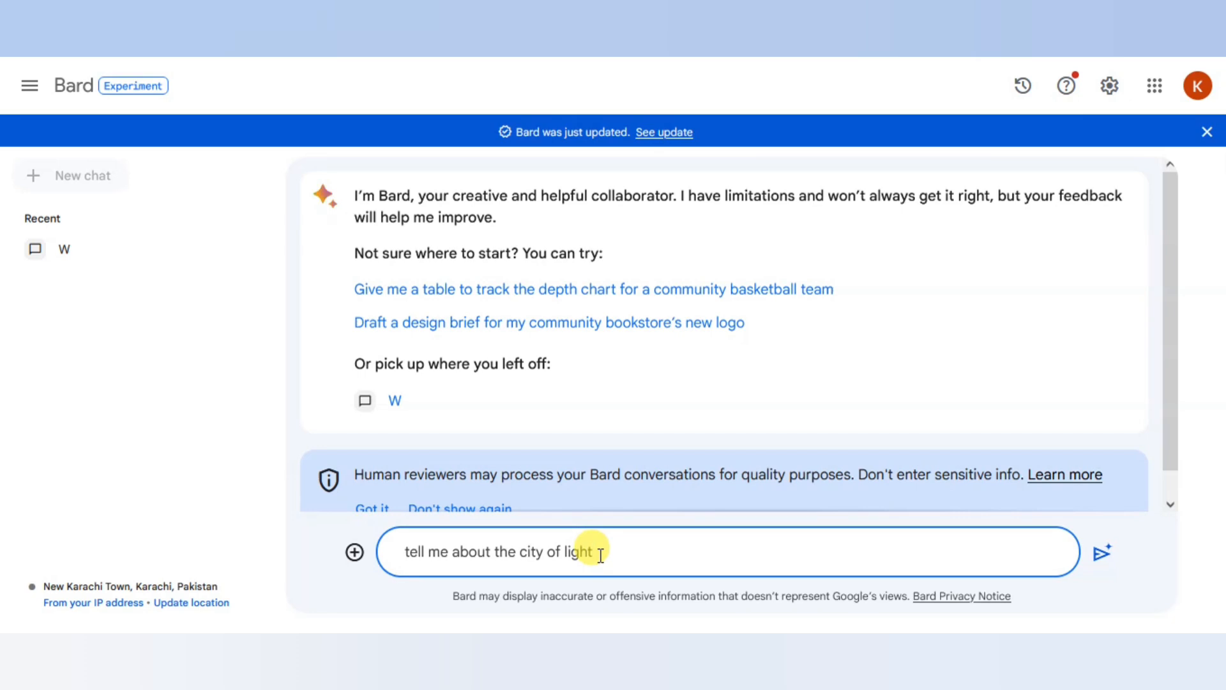
{"action": "type", "text": "s"}
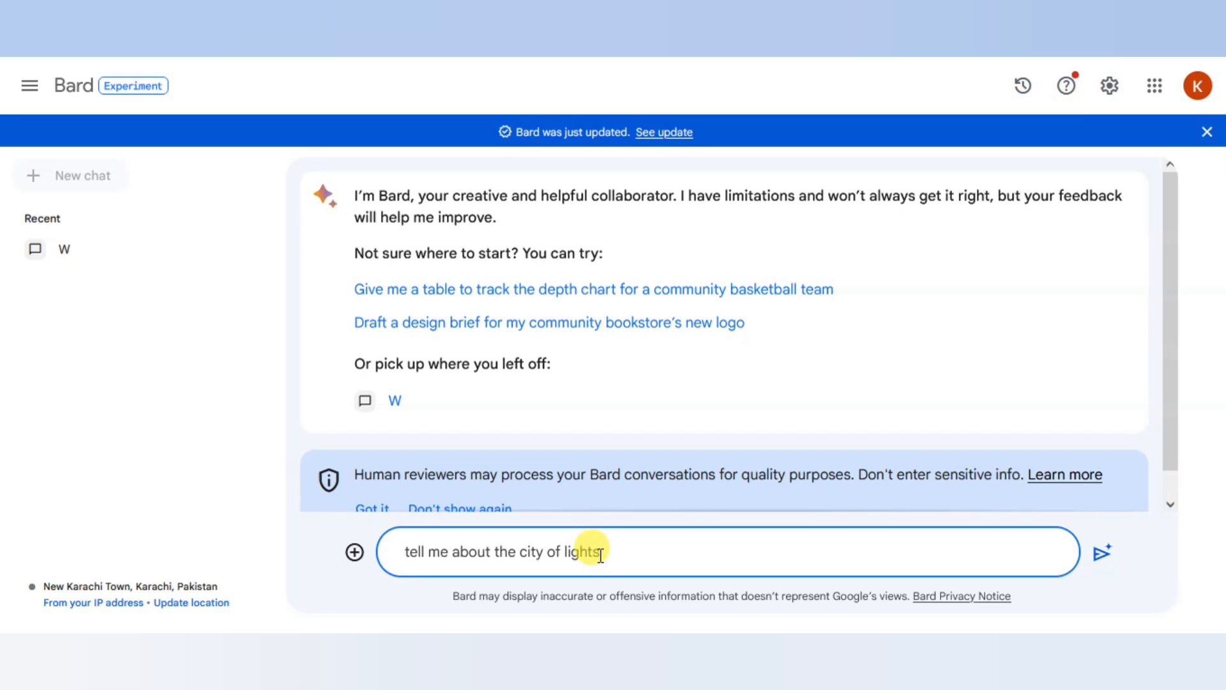
{"action": "left_click", "coordinate": [1102, 552]}
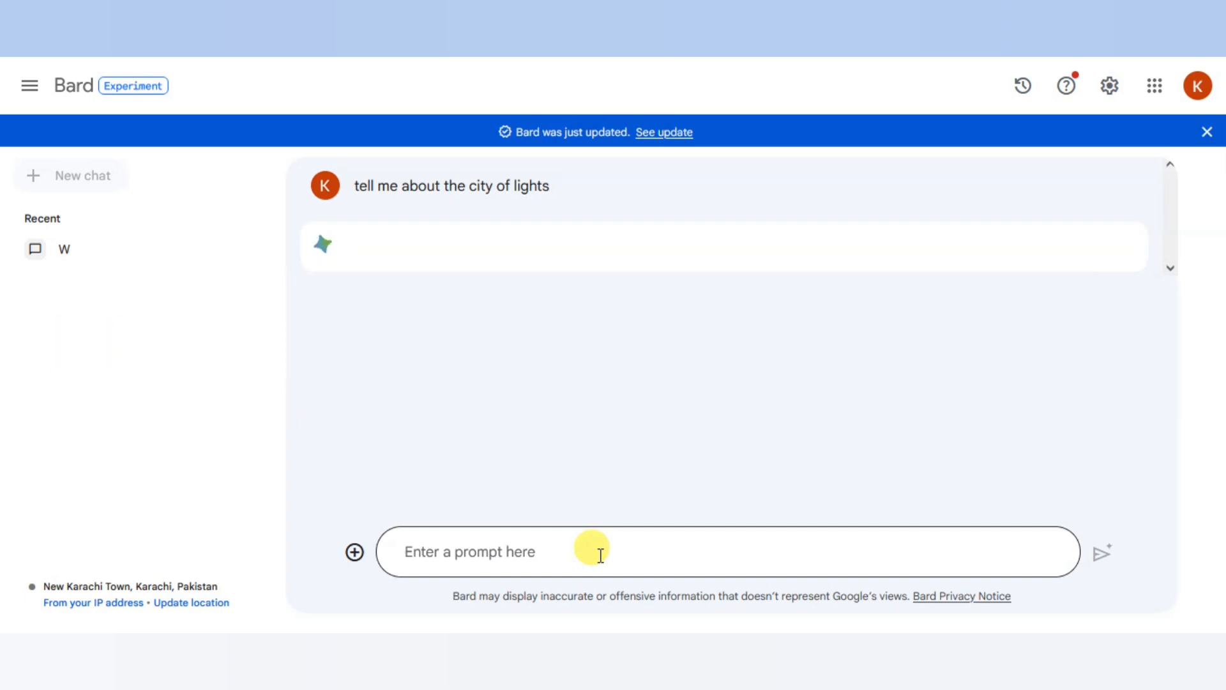
Step: Read Bard's answer that Paris is the City of Lights through to its conclusion
{"action": "left_click", "coordinate": [1101, 552]}
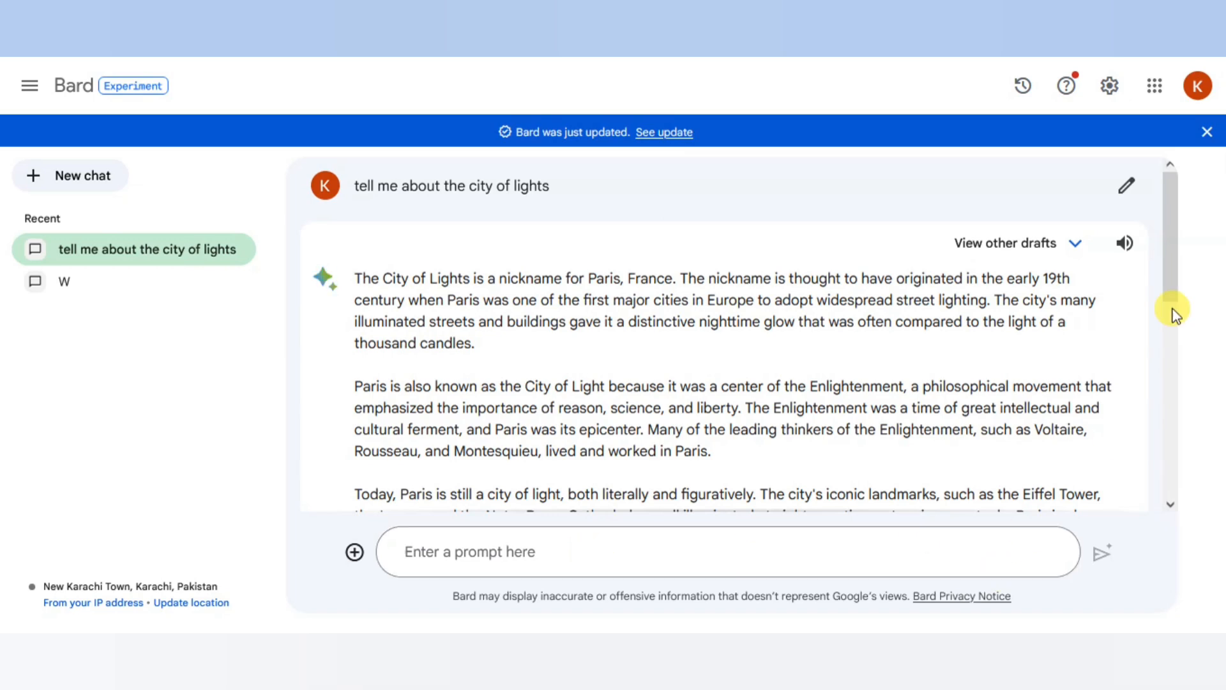
{"action": "scroll", "scroll_direction": "down", "scroll_amount": 3}
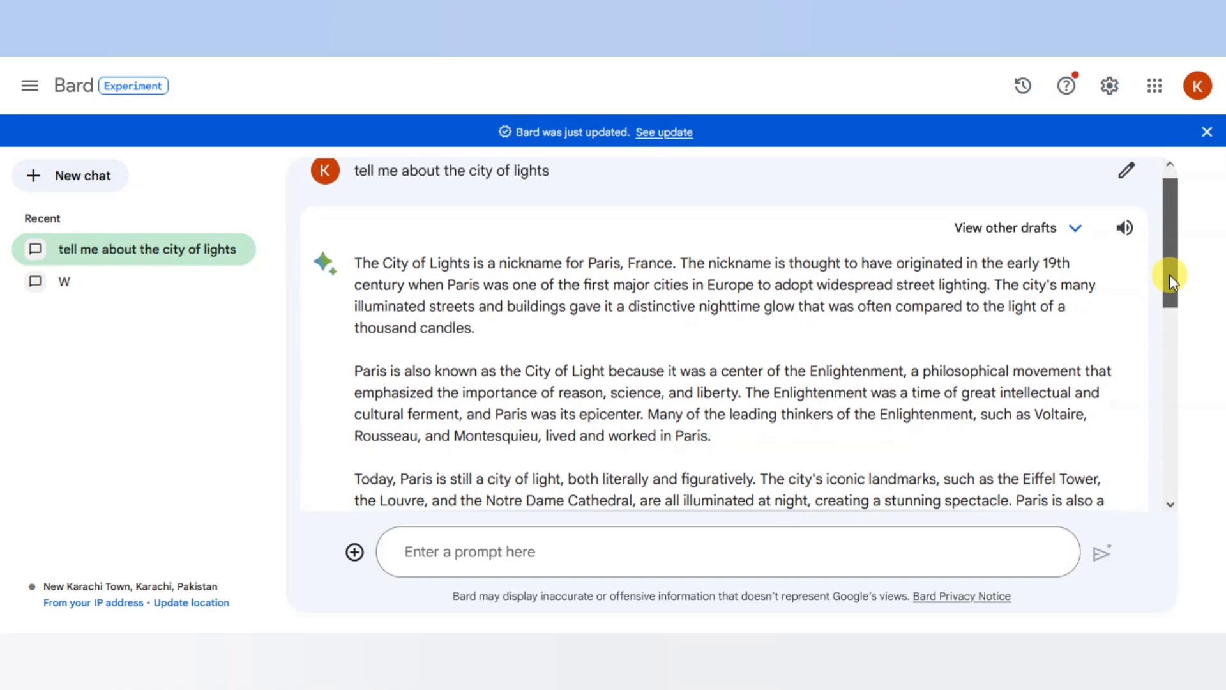
{"action": "scroll", "scroll_direction": "down", "scroll_amount": 3}
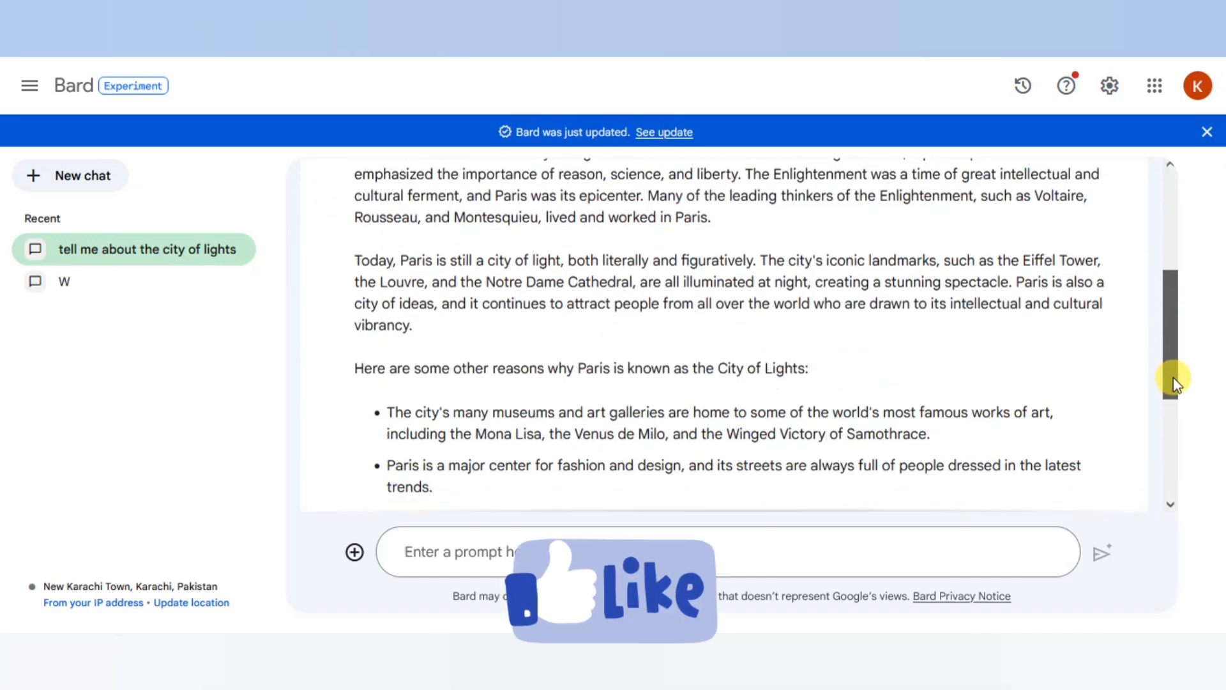
{"action": "scroll", "scroll_direction": "down", "scroll_amount": 3}
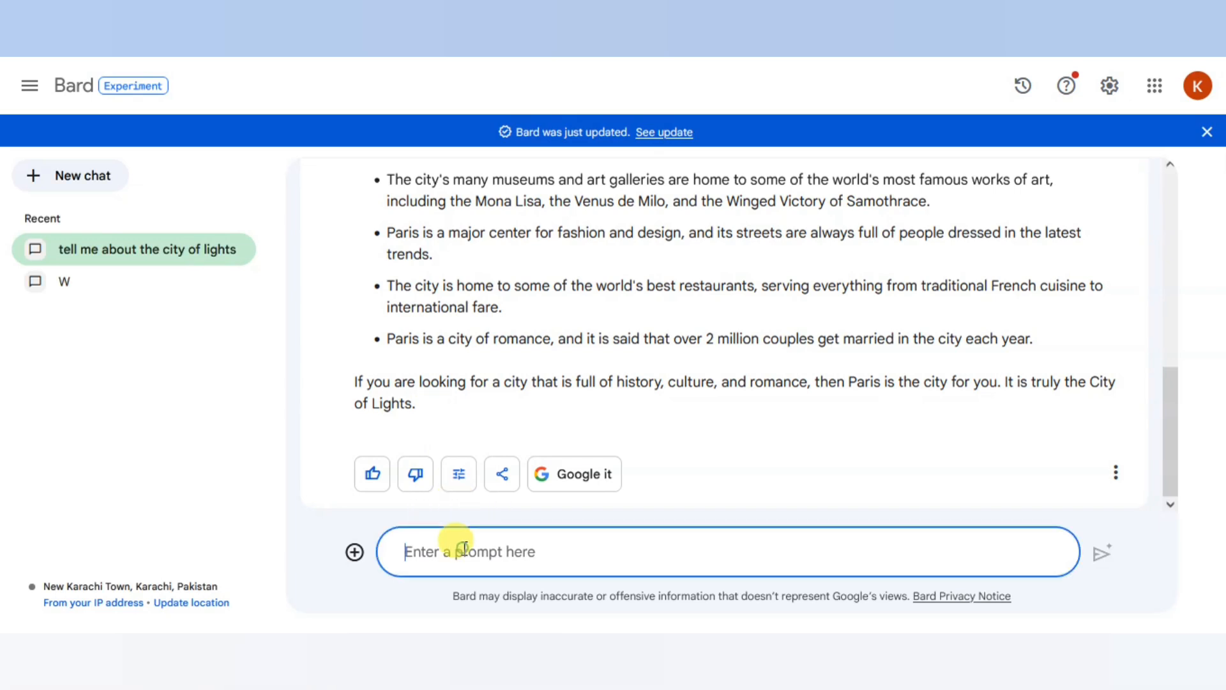
Step: Draft the prompt 'letter to get my certificate' in the prompt box, not yet sent
{"action": "type", "text": "letter"}
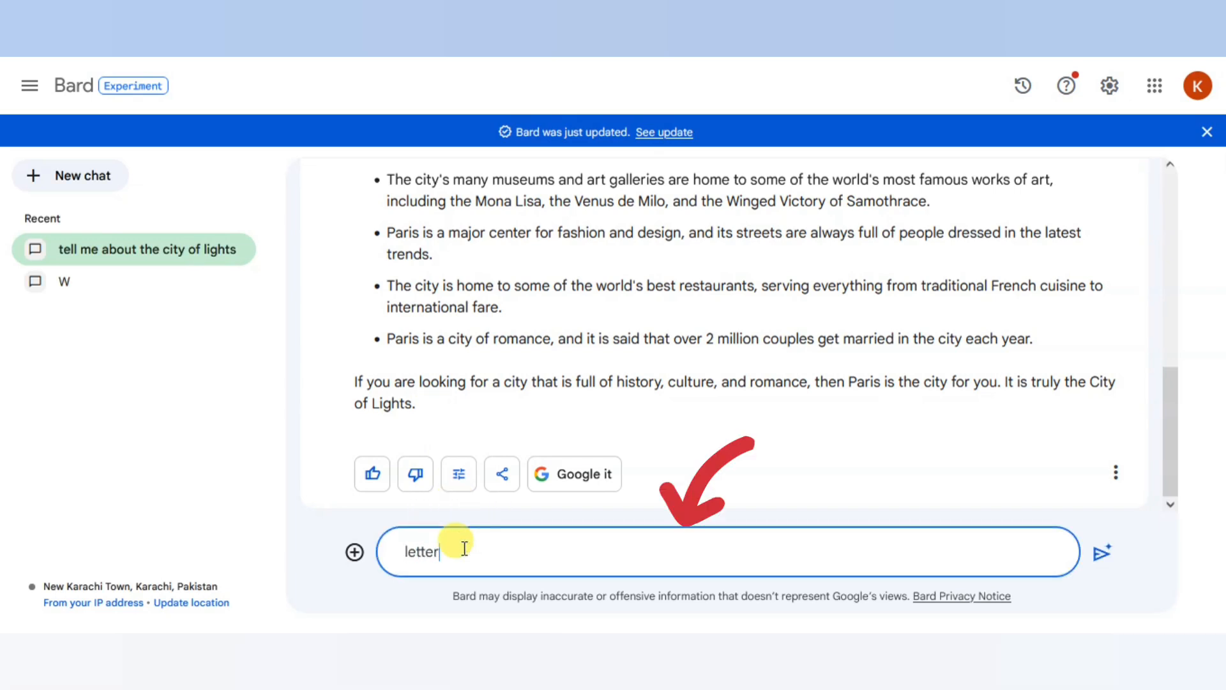
{"action": "type", "text": "to get my cer"}
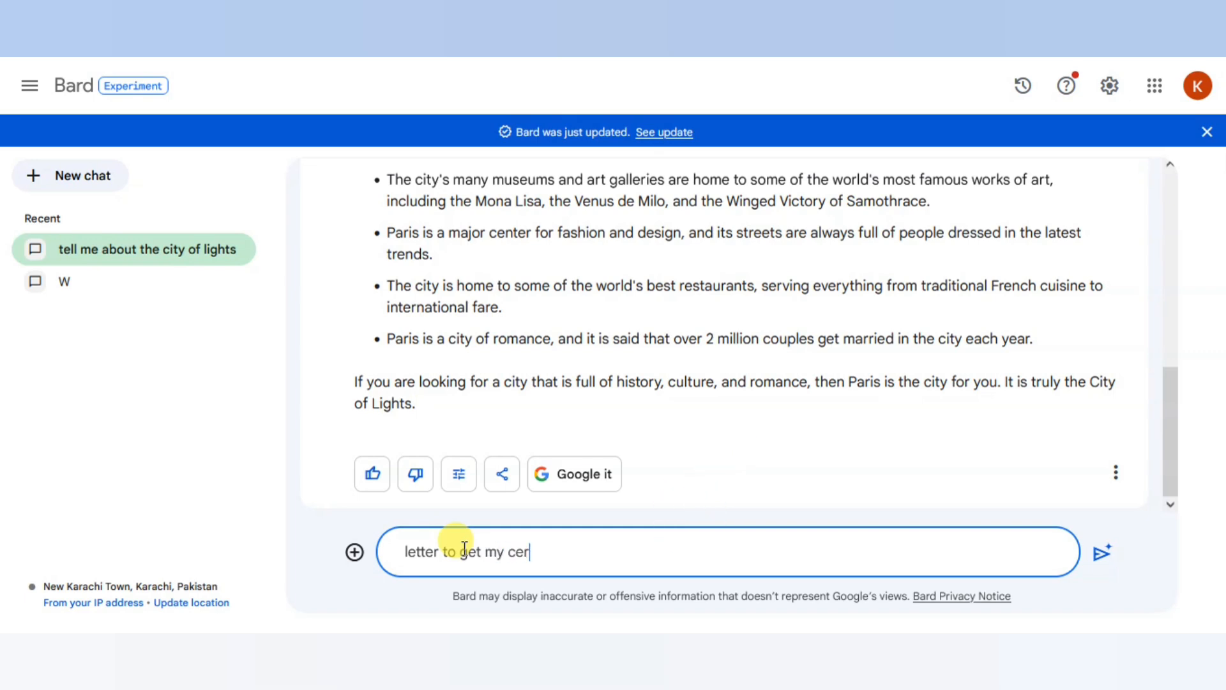
{"action": "type", "text": "tifica"}
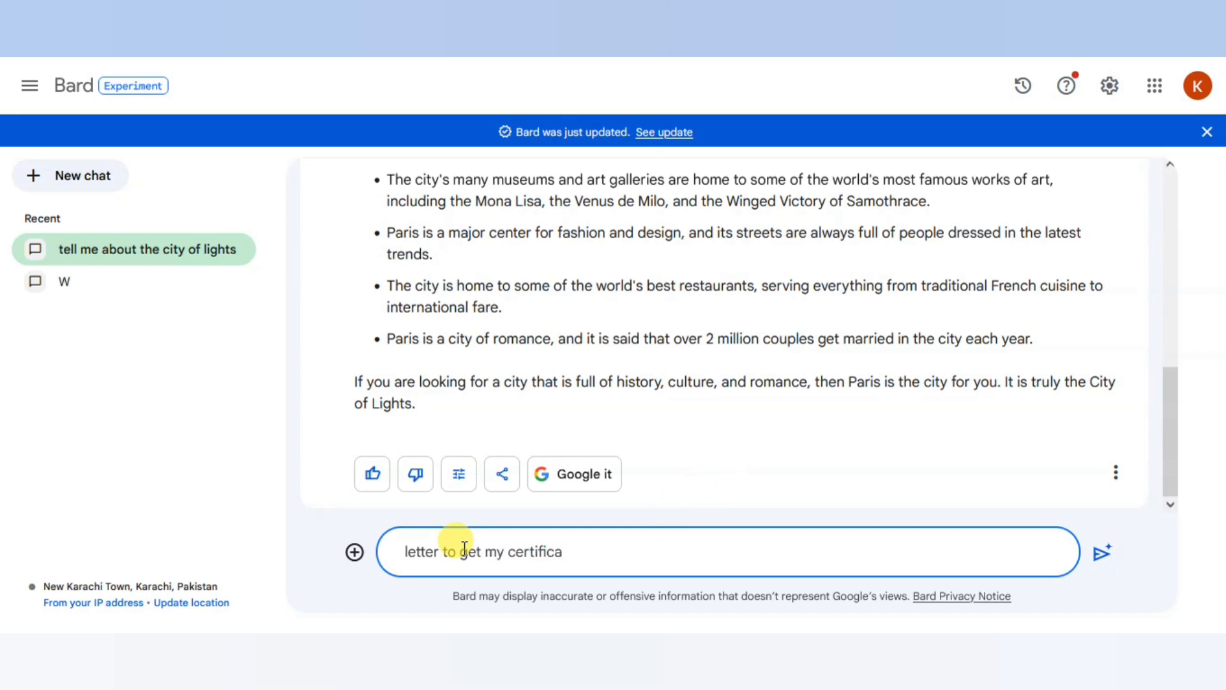
Step: Send the certificate letter request and read Bard's drafted letter to its closing advice
{"action": "left_click", "coordinate": [1103, 552]}
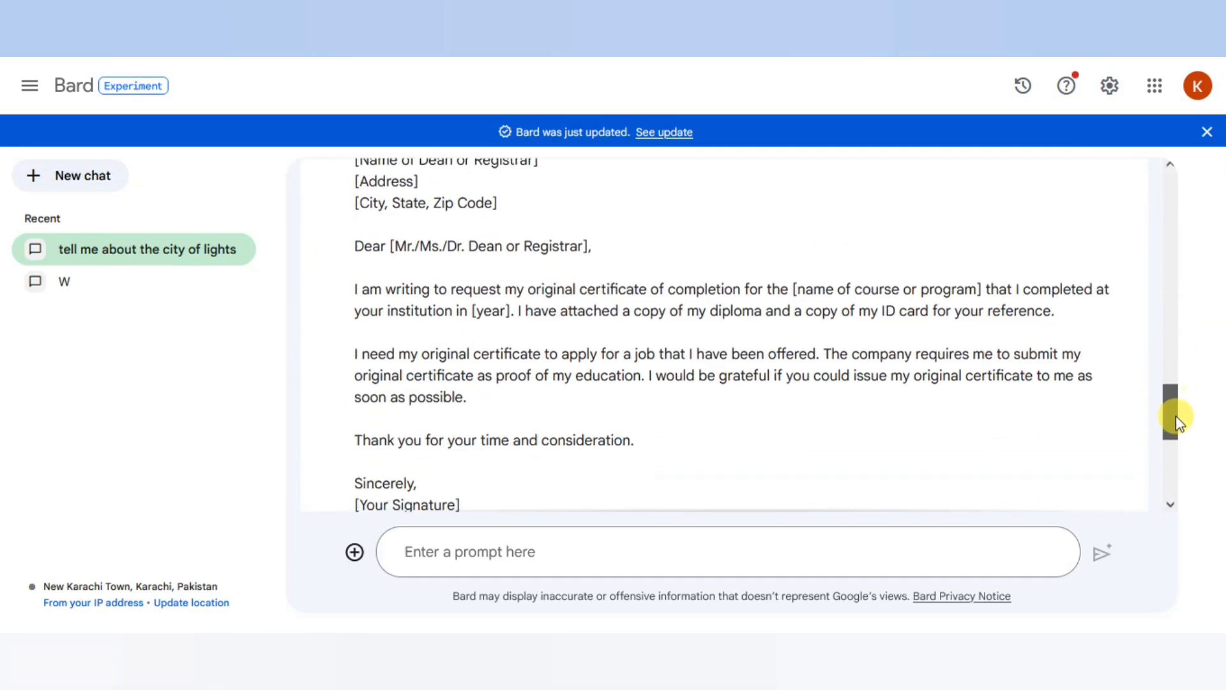
{"action": "scroll", "scroll_direction": "down", "scroll_amount": 3}
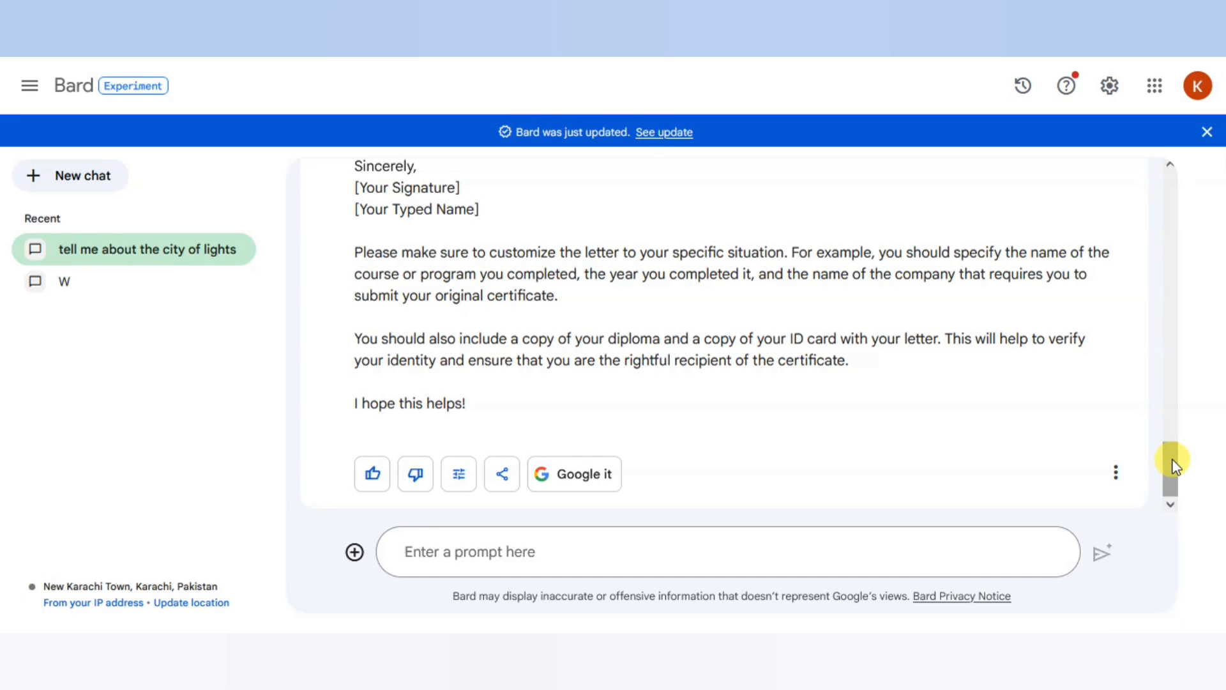
{"action": "scroll", "scroll_direction": "up", "scroll_amount": 3}
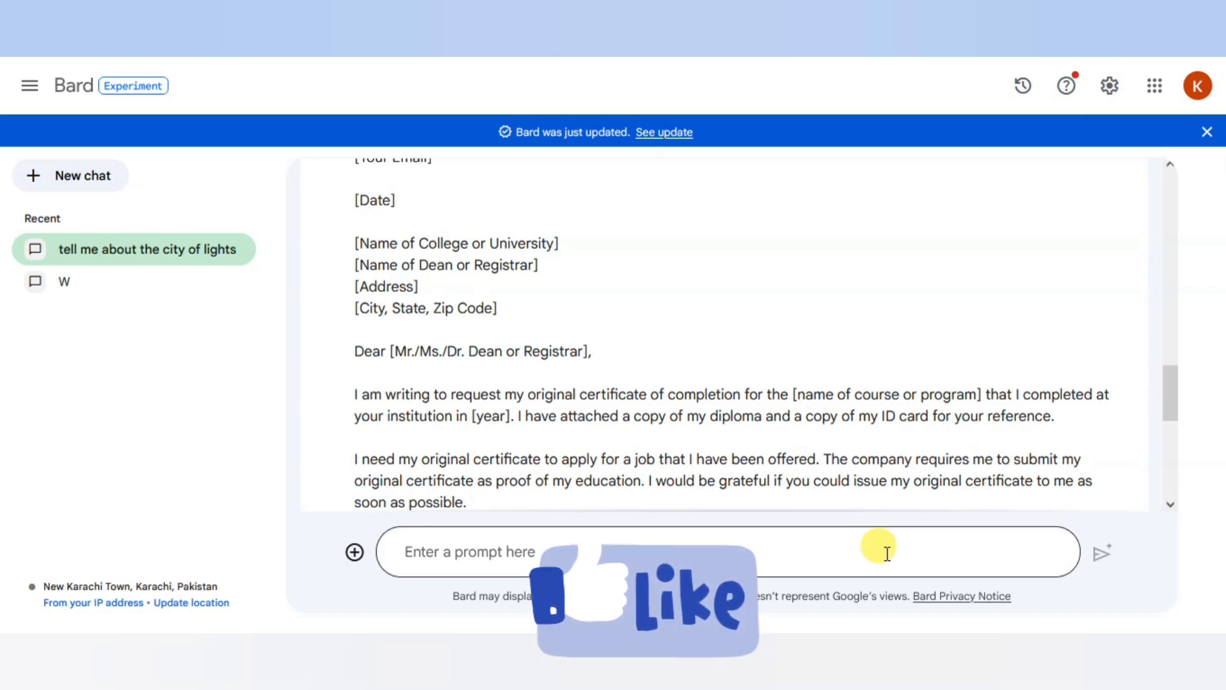
Step: Send the prompt 'essay on cultural events' to Bard
{"action": "type", "text": "essay on"}
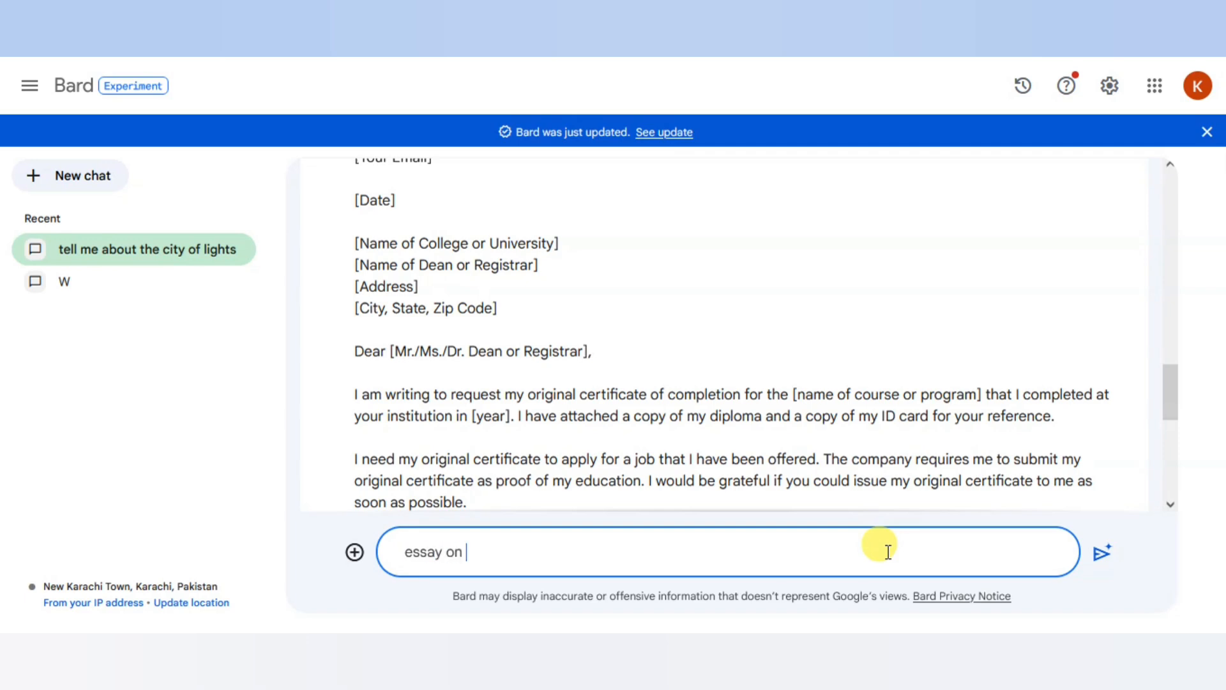
{"action": "type", "text": "cultural"}
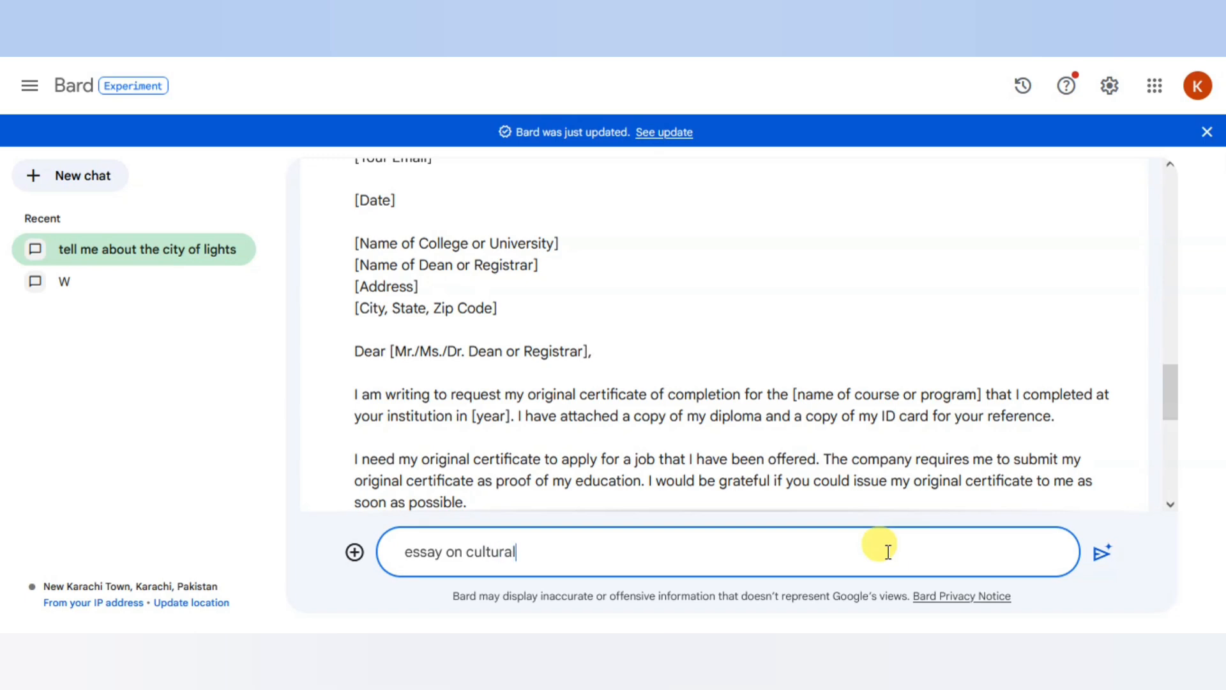
{"action": "type", "text": "event"}
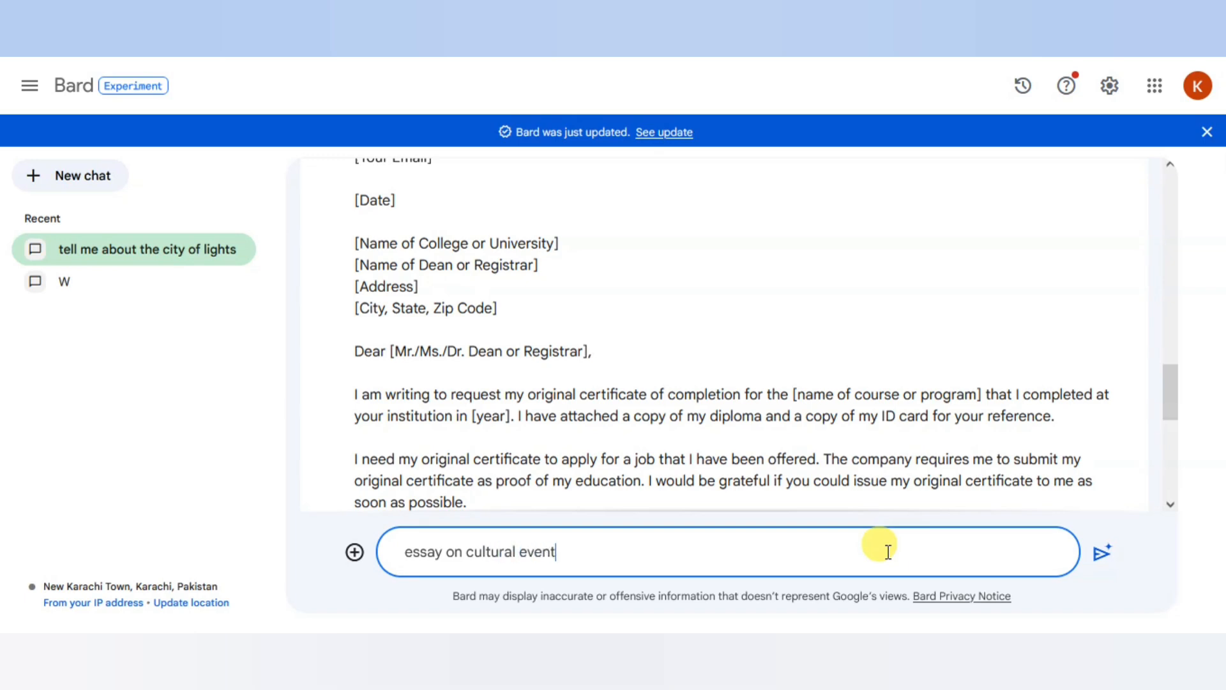
{"action": "left_click", "coordinate": [1102, 552]}
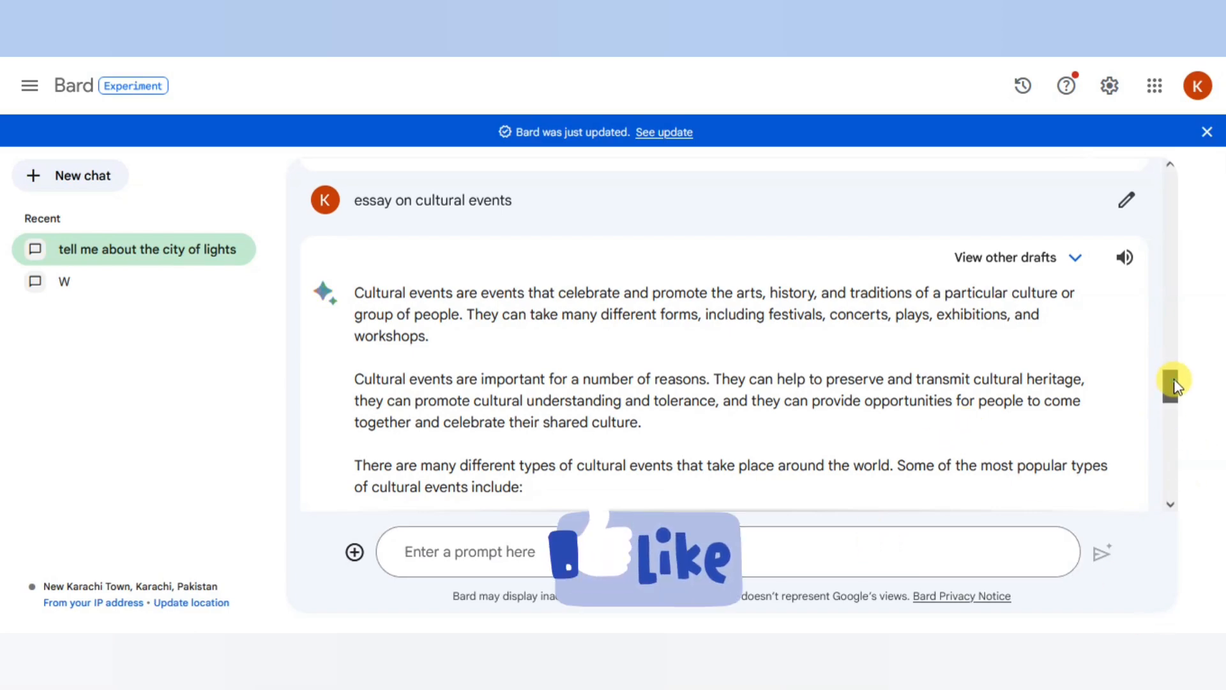
Step: Read Bard's cultural events essay through to its list of benefits and conclusion
{"action": "scroll", "scroll_direction": "down", "scroll_amount": 3}
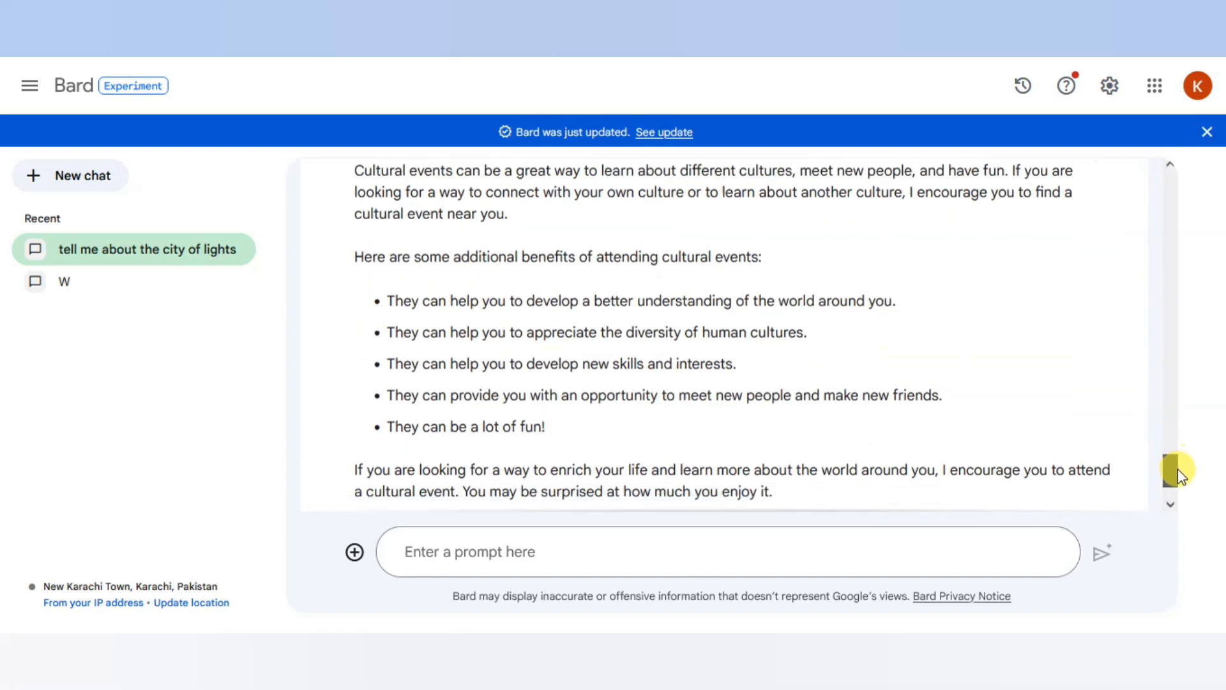
{"action": "scroll", "scroll_direction": "down", "scroll_amount": 3}
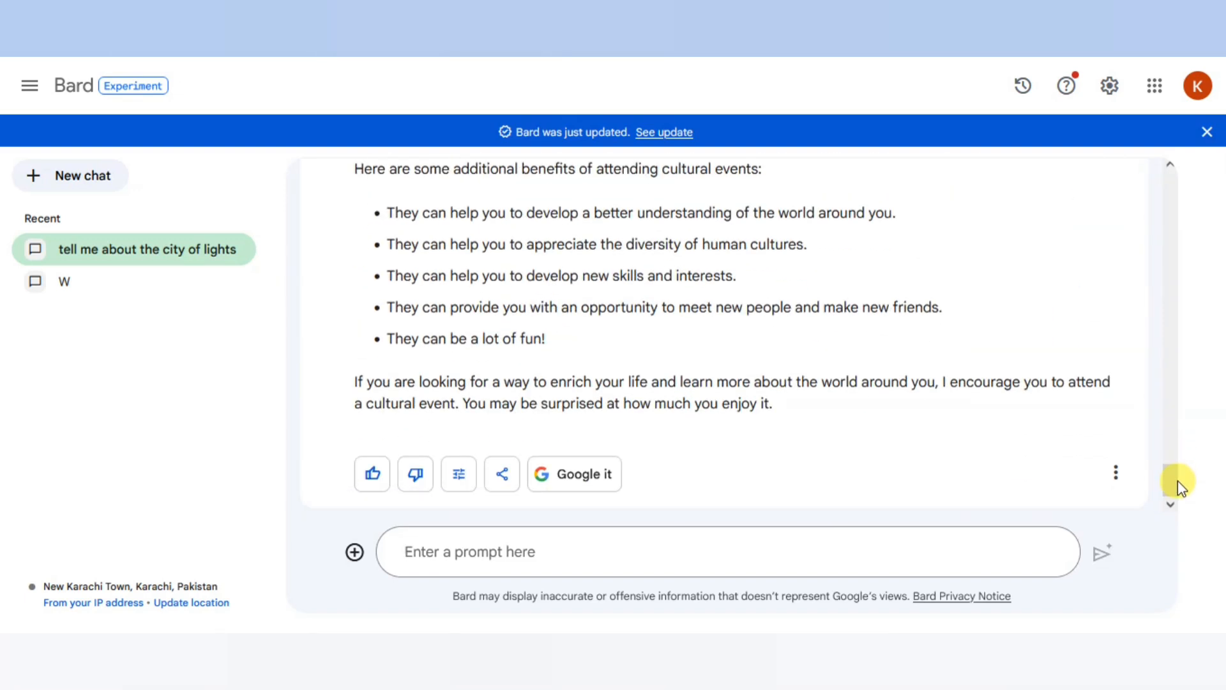